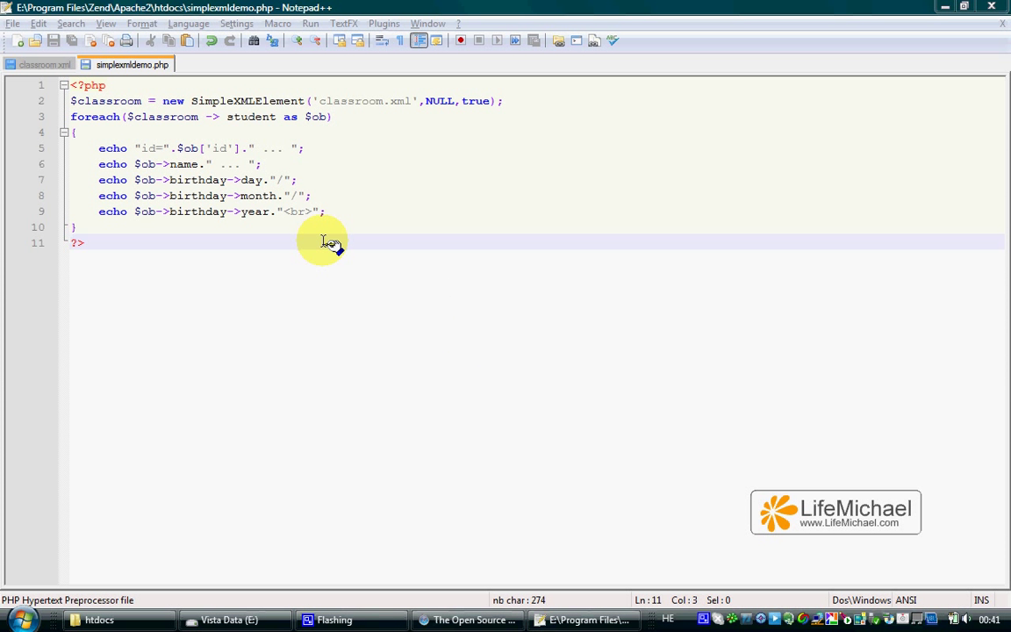
{"action": "left_click", "coordinate": [46, 64]}
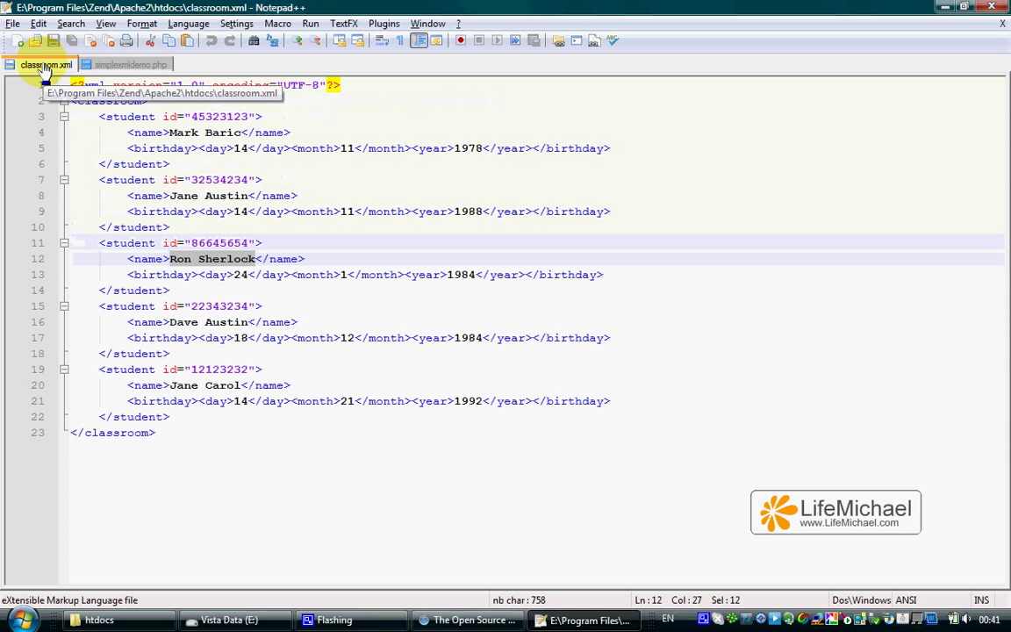
{"action": "left_click", "coordinate": [132, 63]}
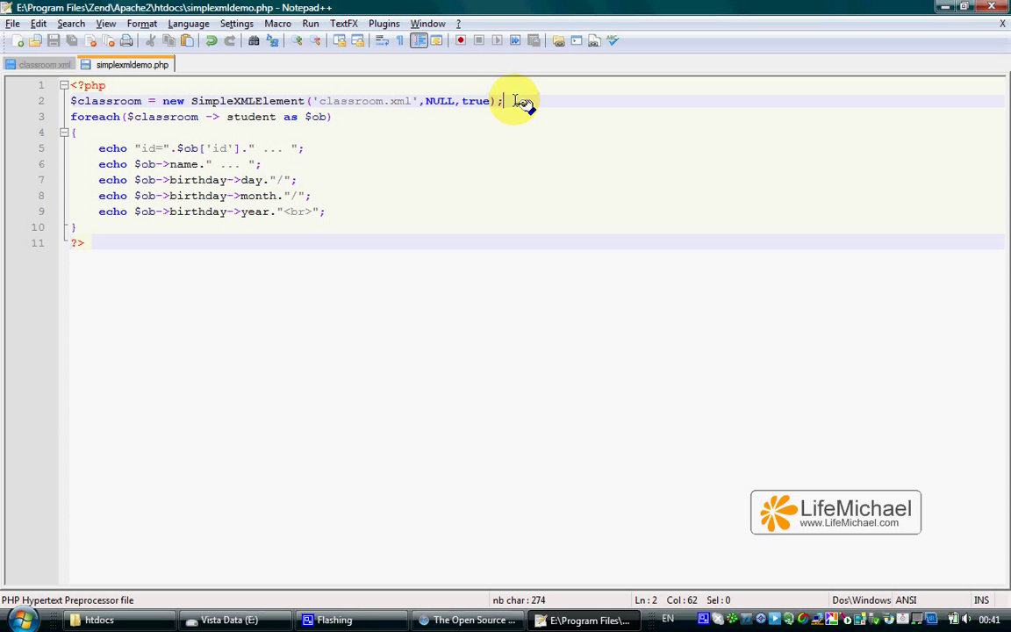
{"action": "left_click_drag", "start_coordinate": [502, 100], "coordinate": [165, 100]}
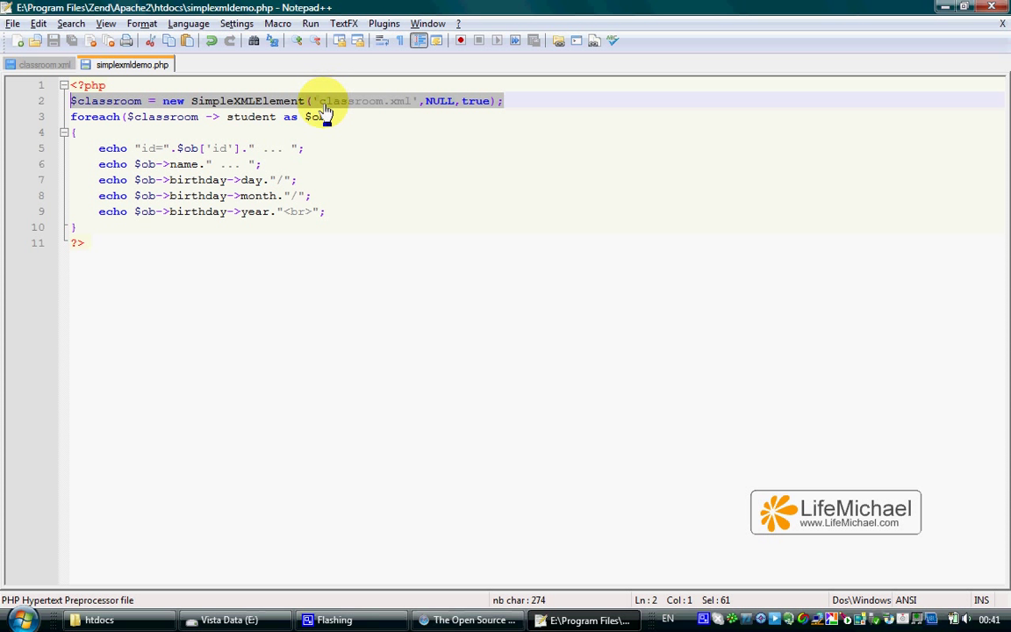
{"action": "mouse_move", "coordinate": [353, 115]}
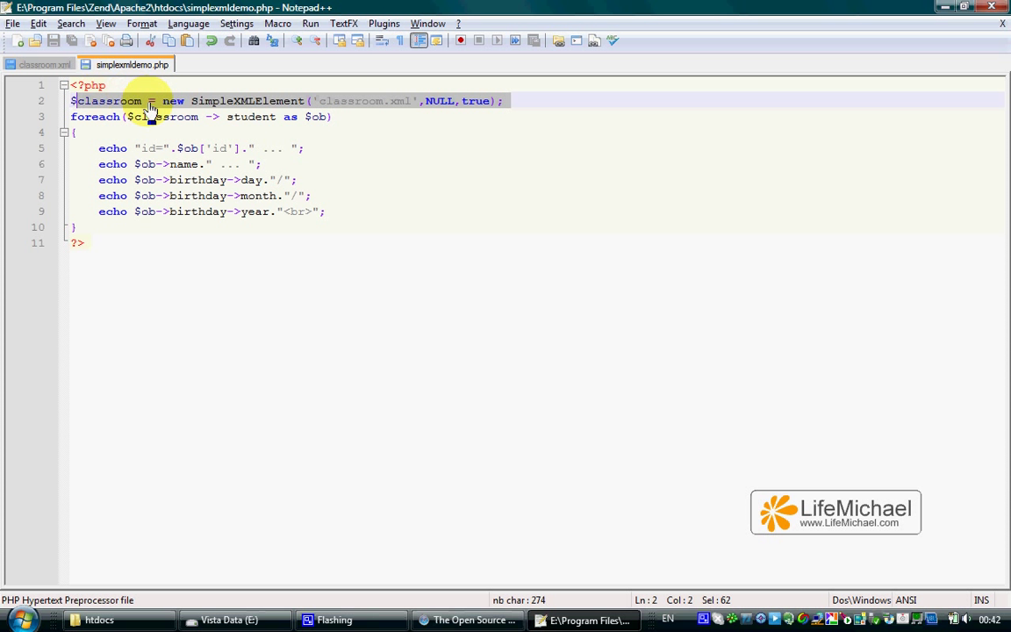
{"action": "mouse_move", "coordinate": [155, 105]}
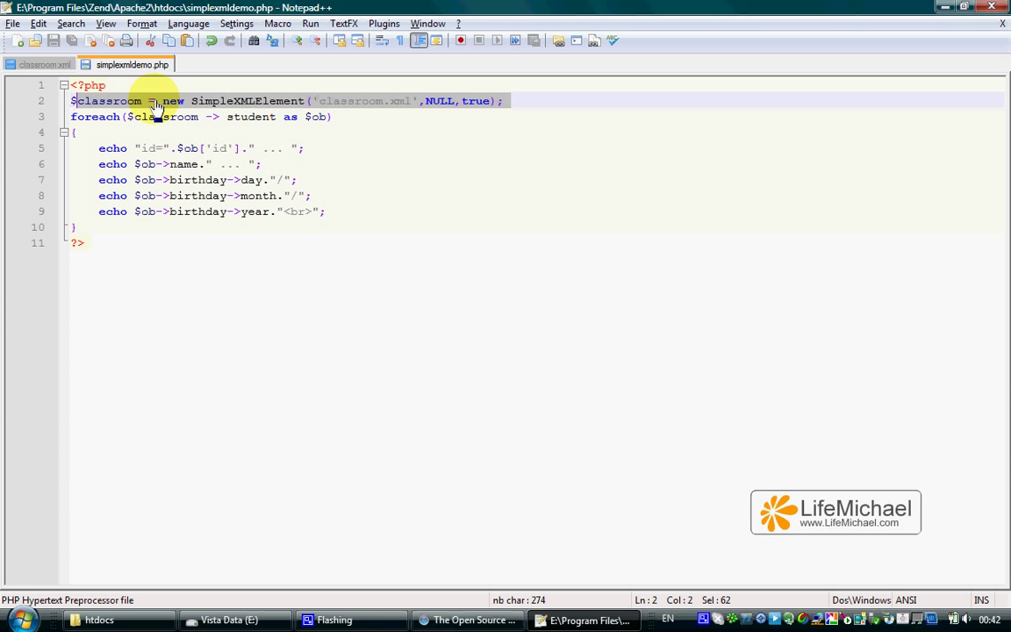
{"action": "mouse_move", "coordinate": [225, 96]}
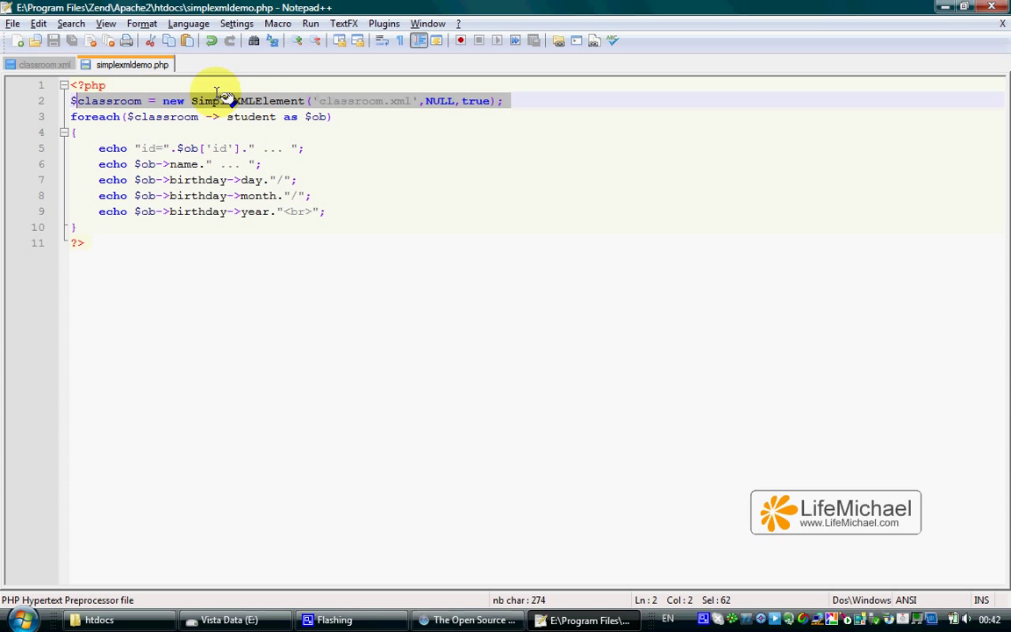
{"action": "mouse_move", "coordinate": [354, 109]}
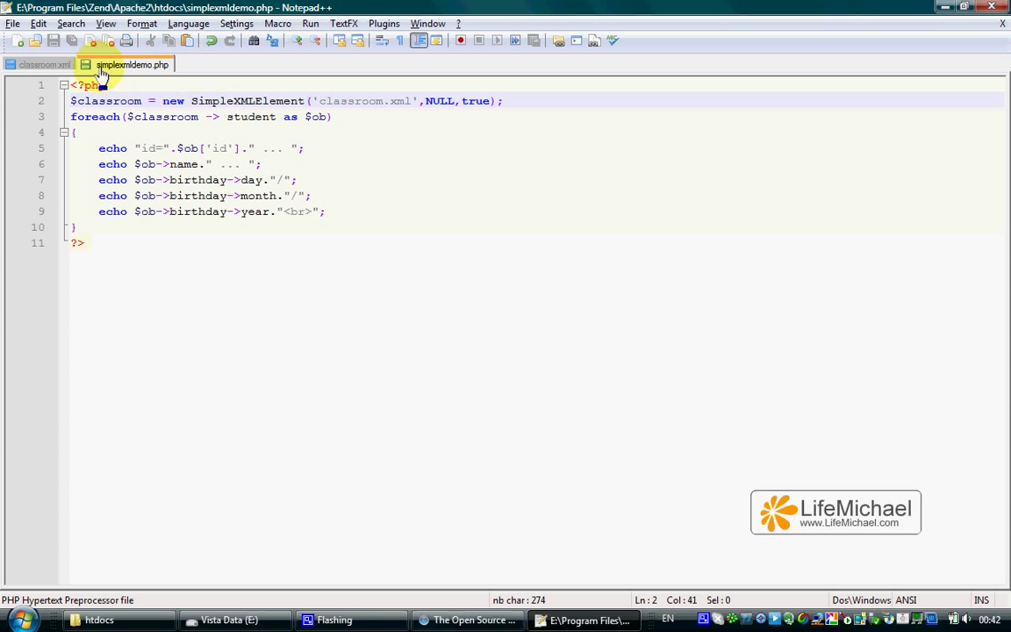
{"action": "left_click", "coordinate": [42, 63]}
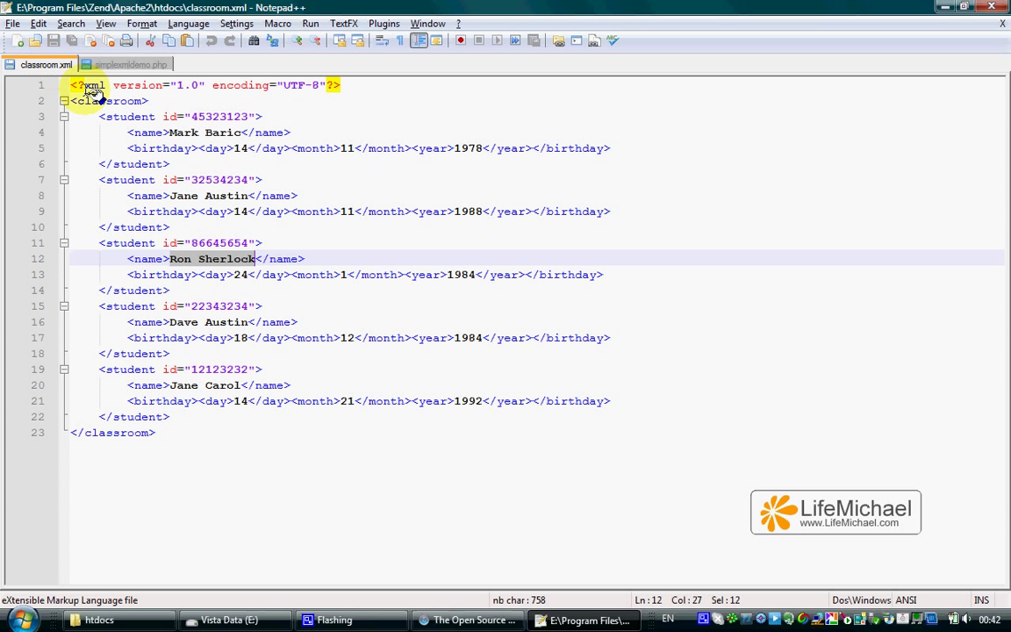
{"action": "left_click", "coordinate": [64, 100]}
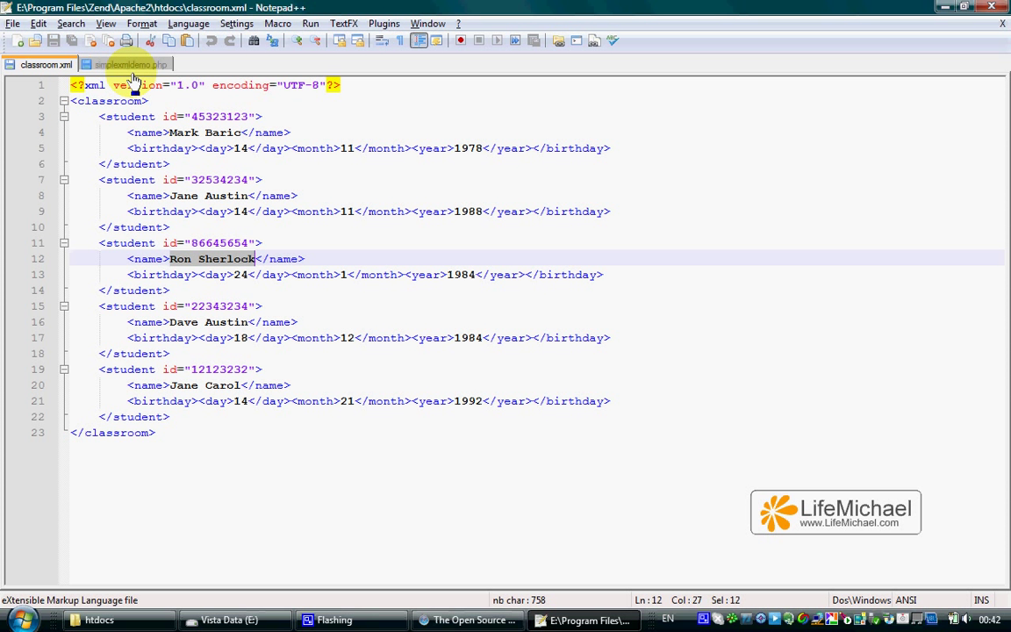
{"action": "mouse_move", "coordinate": [114, 63]}
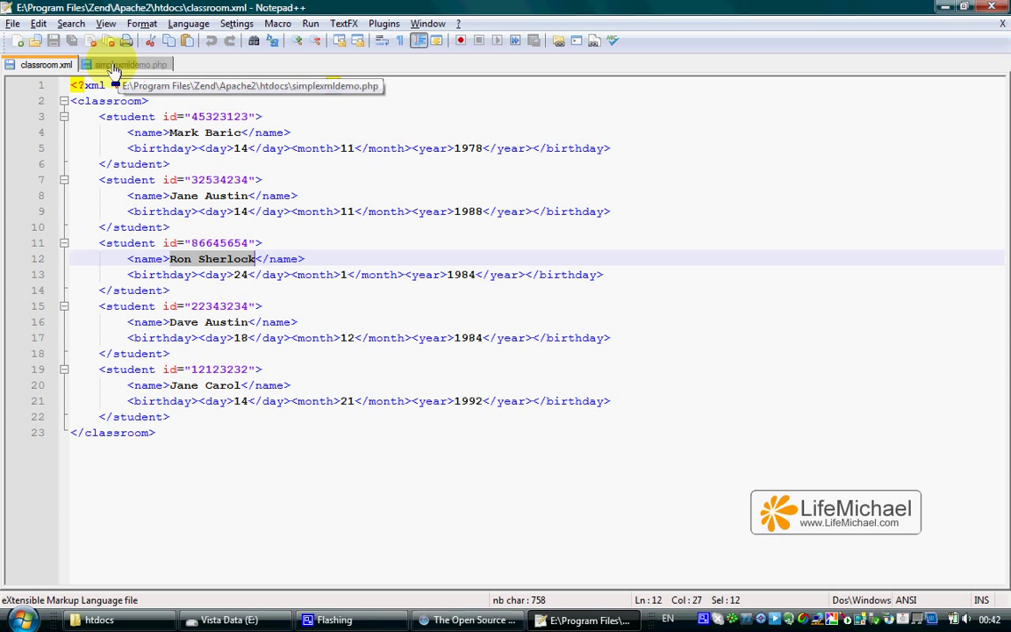
{"action": "left_click", "coordinate": [126, 64]}
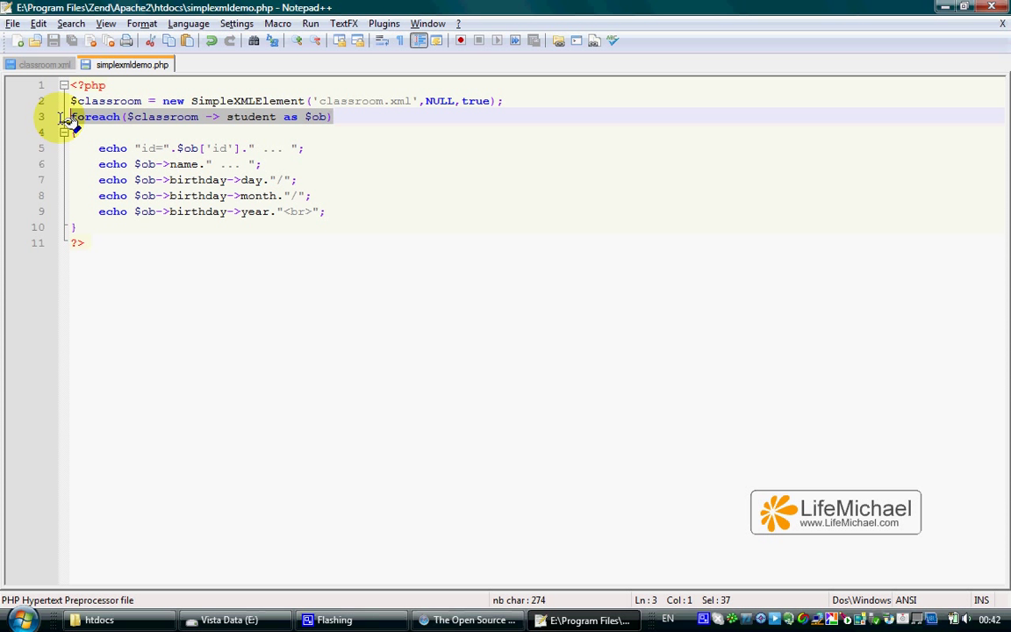
{"action": "mouse_move", "coordinate": [228, 123]}
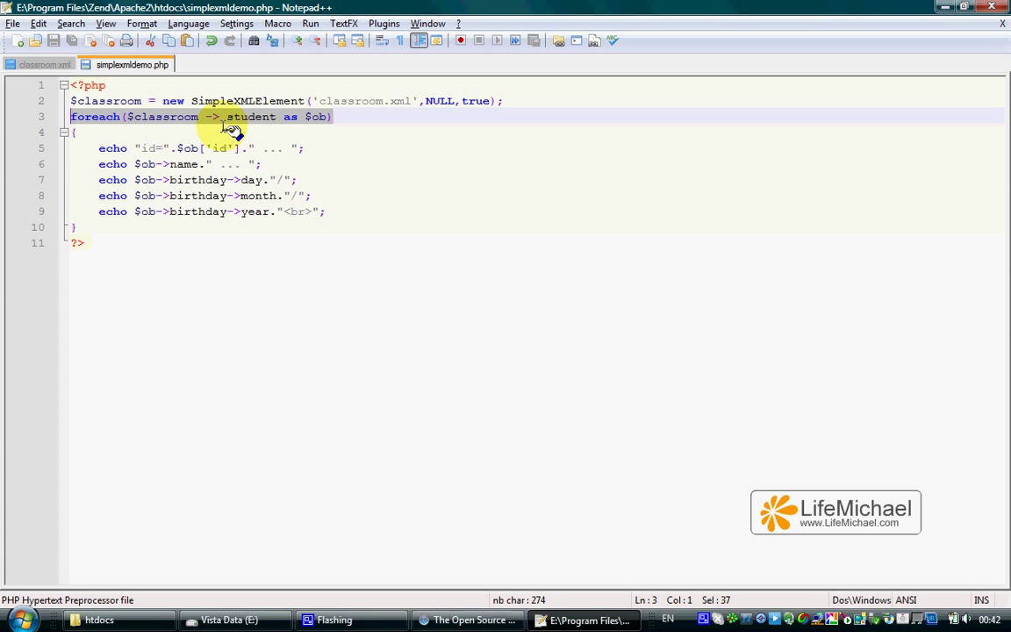
{"action": "mouse_move", "coordinate": [237, 129]}
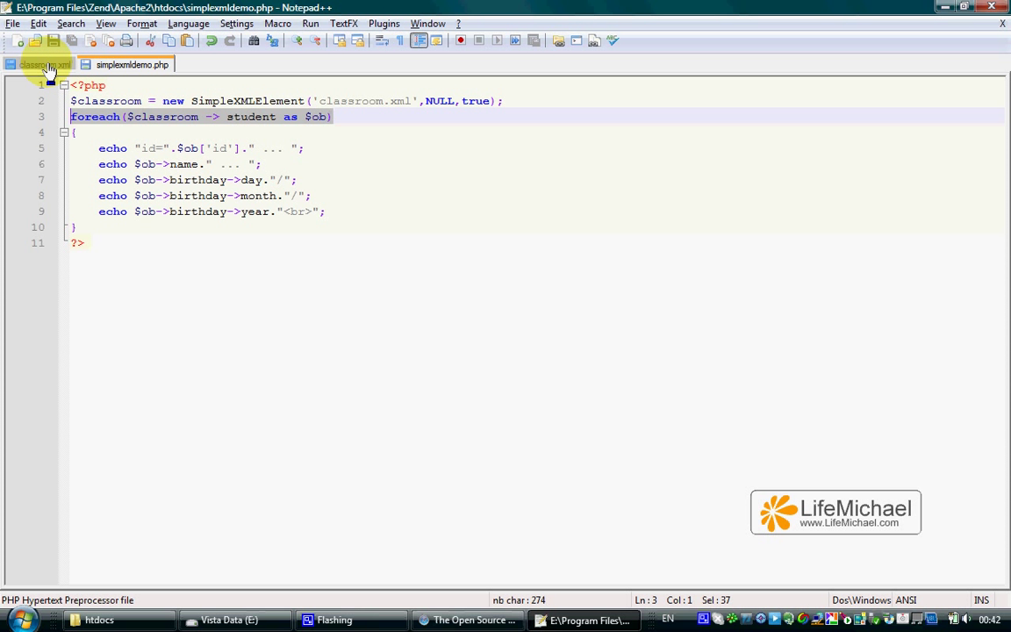
{"action": "left_click", "coordinate": [39, 63]}
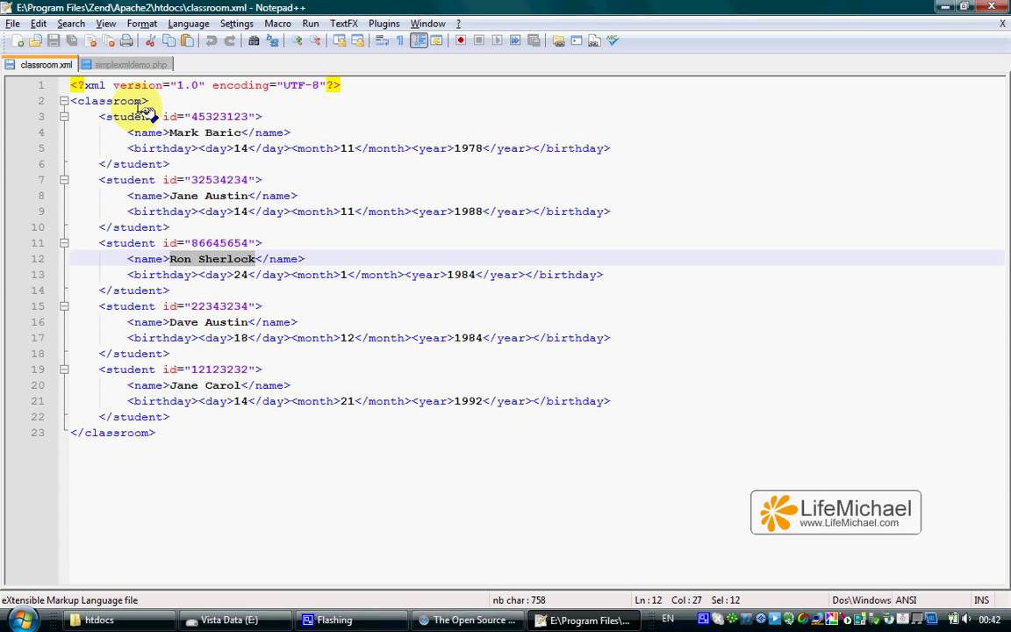
{"action": "left_click", "coordinate": [132, 63]}
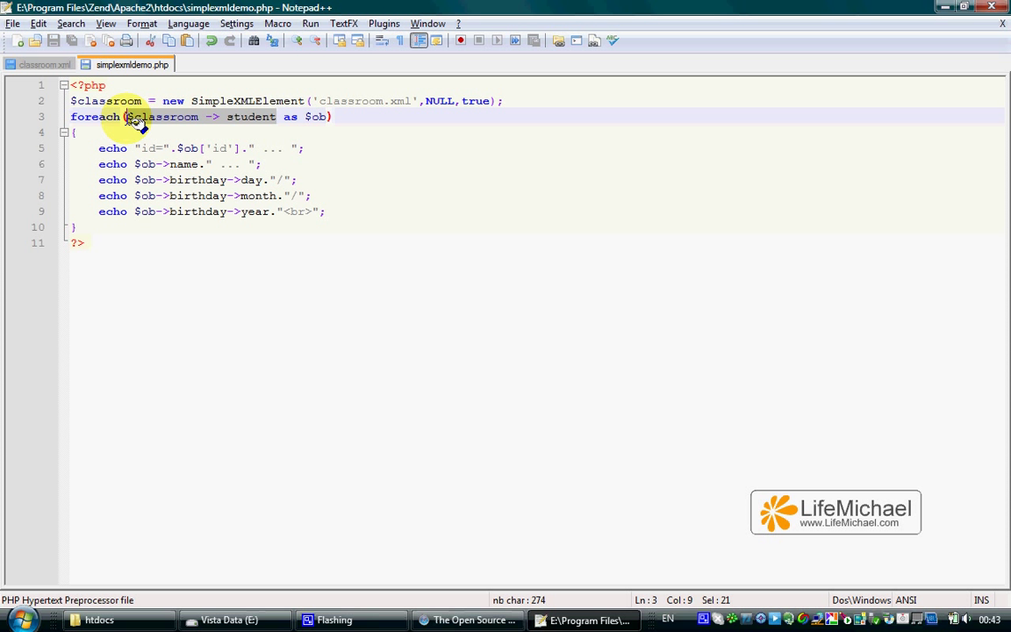
{"action": "left_click", "coordinate": [44, 63]}
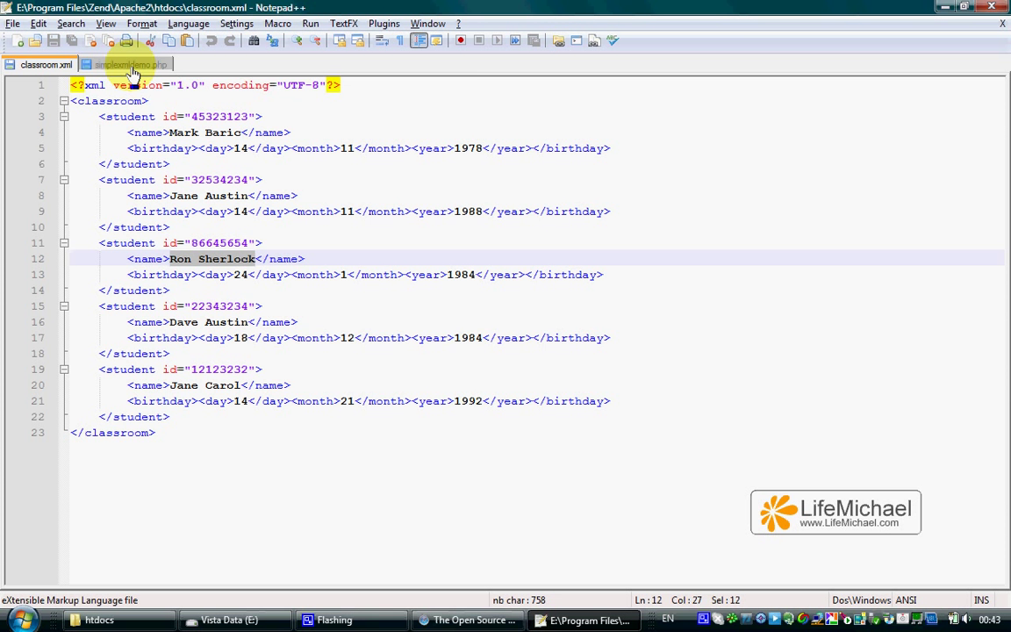
{"action": "left_click", "coordinate": [132, 63]}
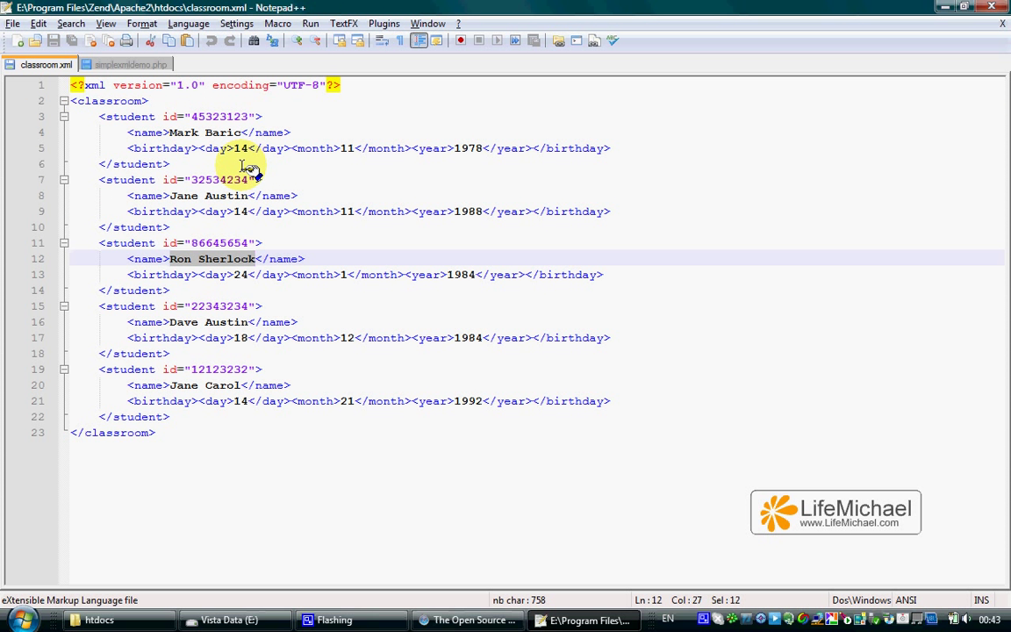
{"action": "left_click", "coordinate": [132, 64]}
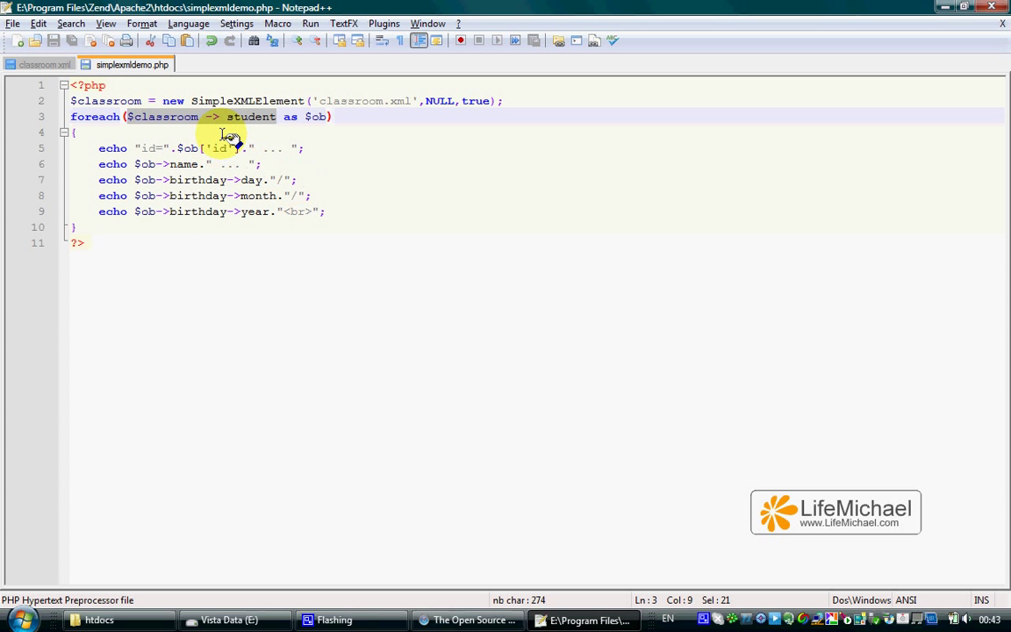
{"action": "mouse_move", "coordinate": [281, 139]}
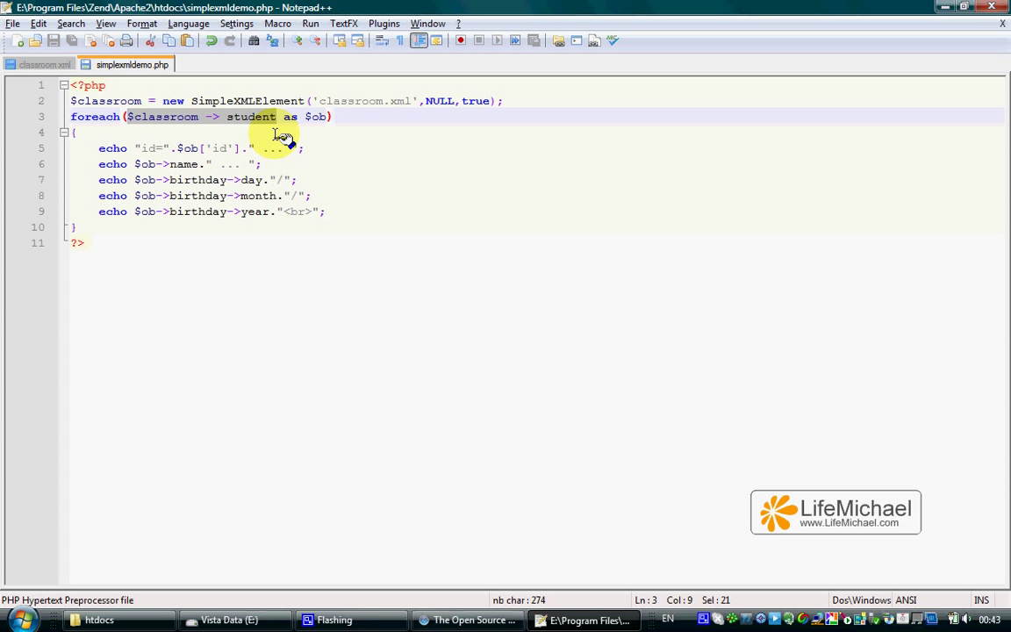
{"action": "left_click", "coordinate": [45, 63]}
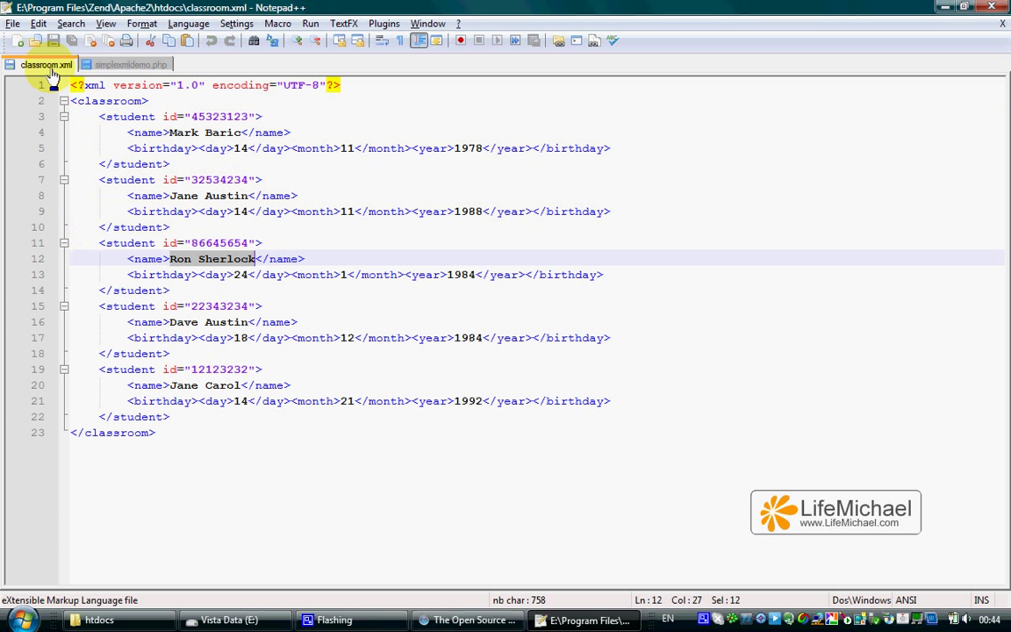
{"action": "mouse_move", "coordinate": [132, 63]}
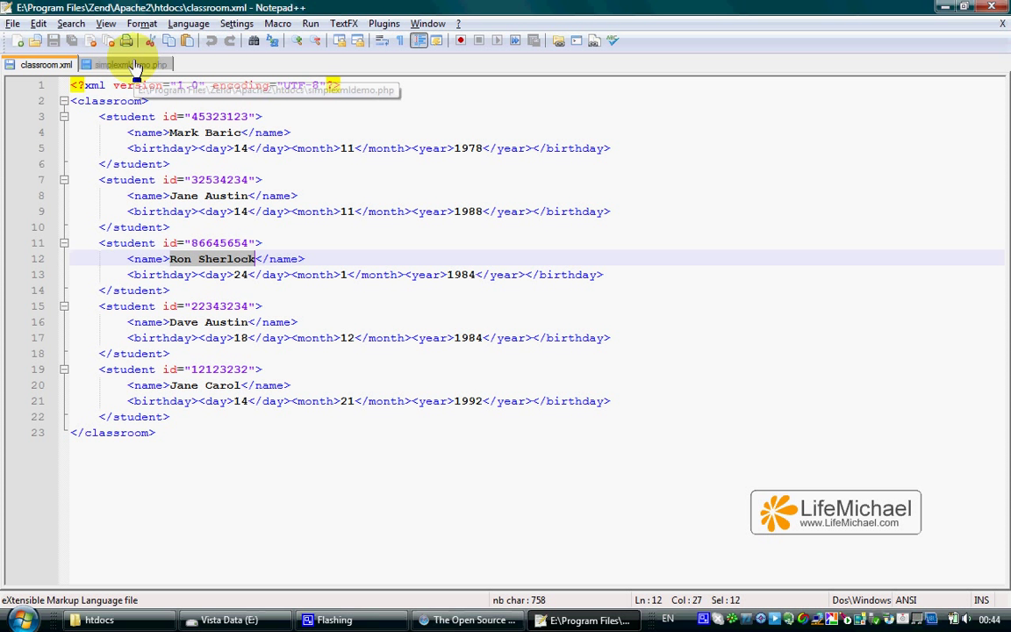
{"action": "left_click", "coordinate": [126, 64]}
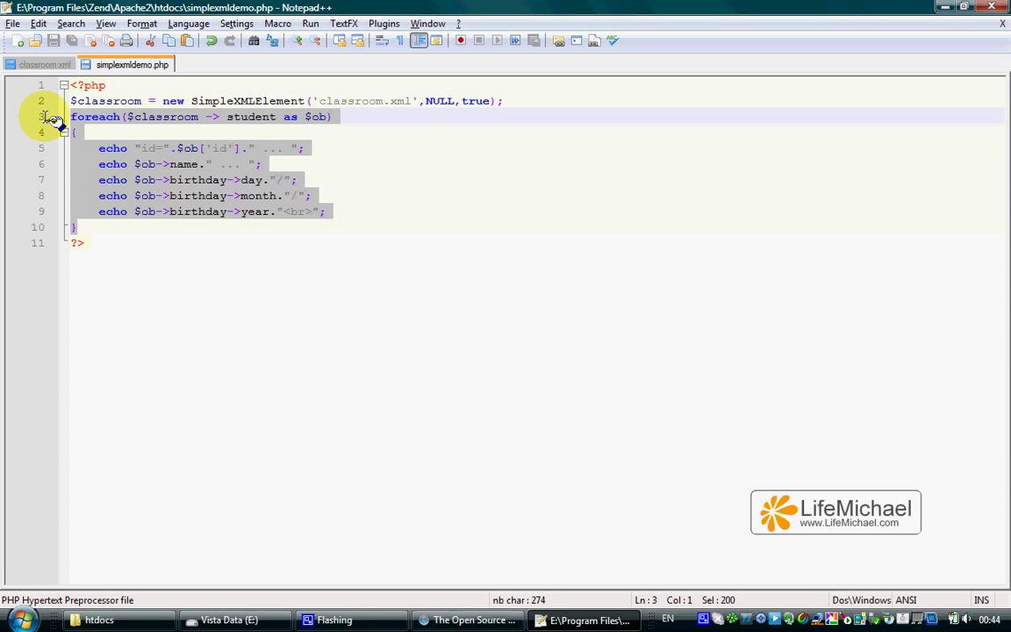
{"action": "left_click", "coordinate": [46, 64]}
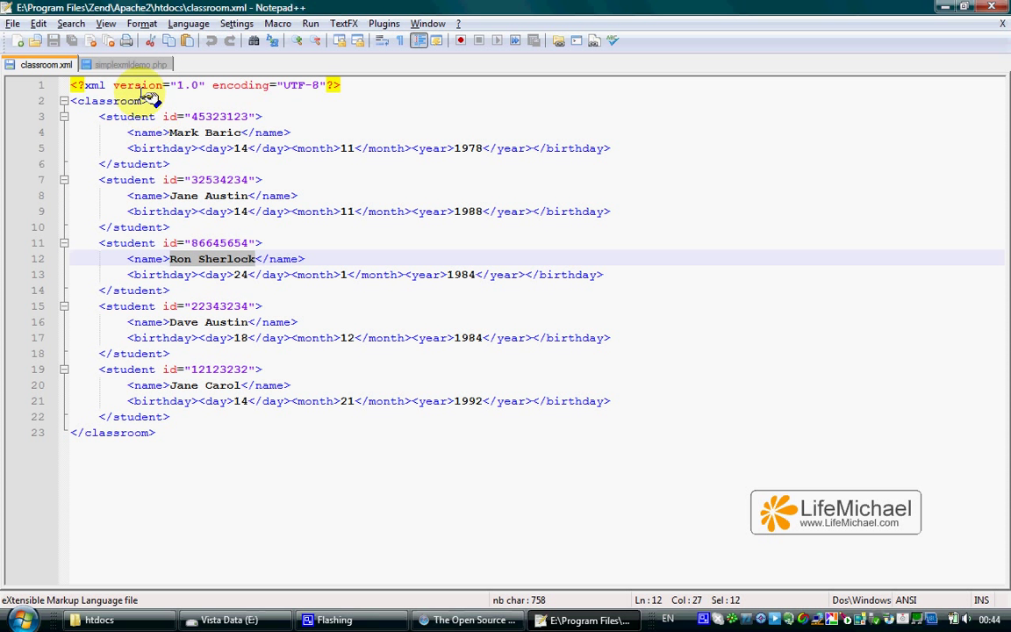
{"action": "left_click", "coordinate": [131, 63]}
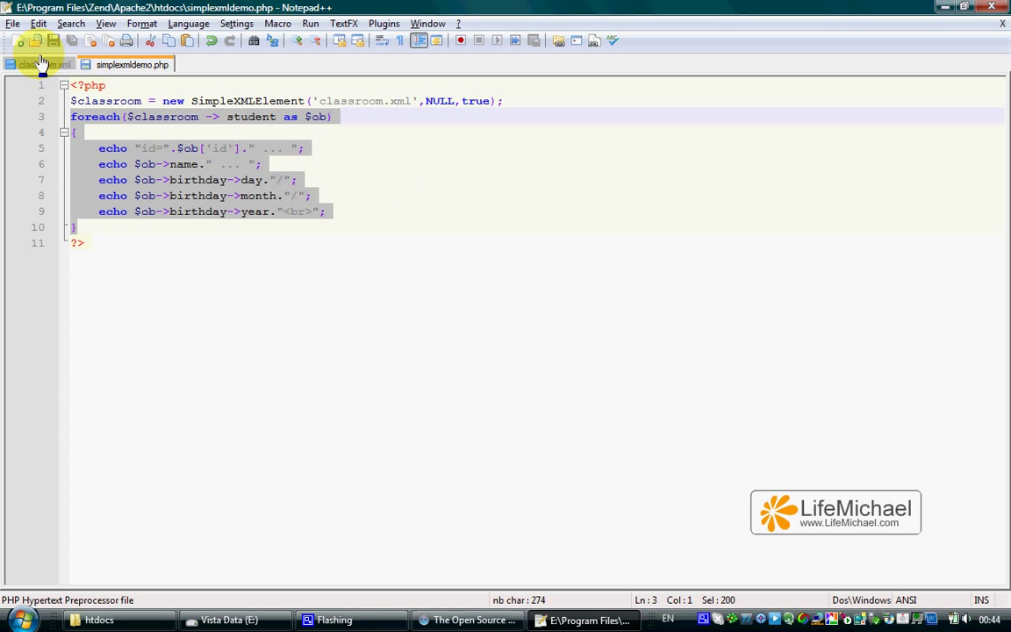
{"action": "left_click", "coordinate": [39, 63]}
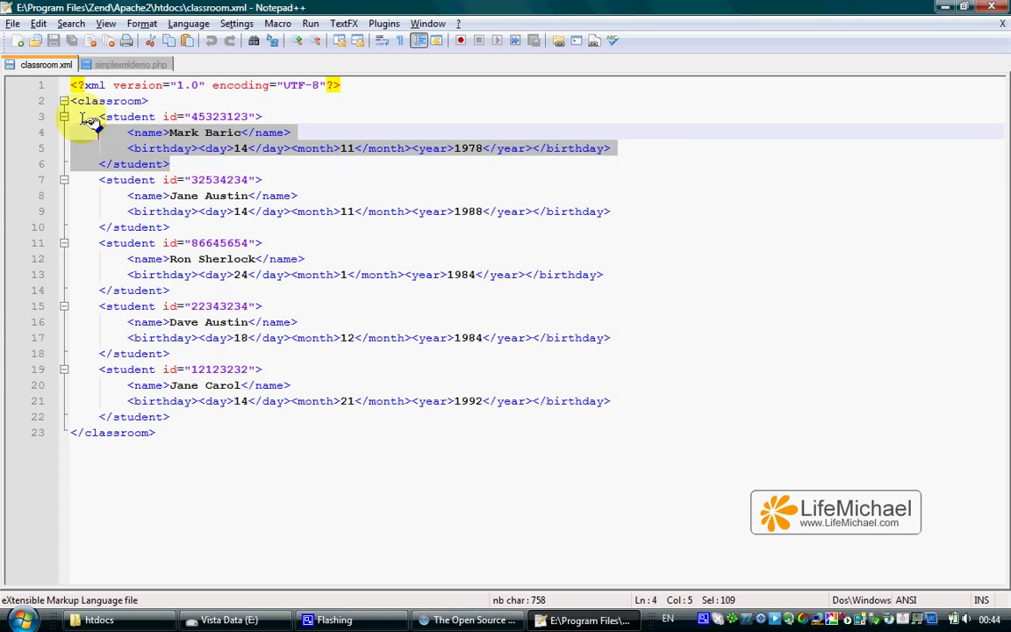
{"action": "left_click", "coordinate": [99, 116]}
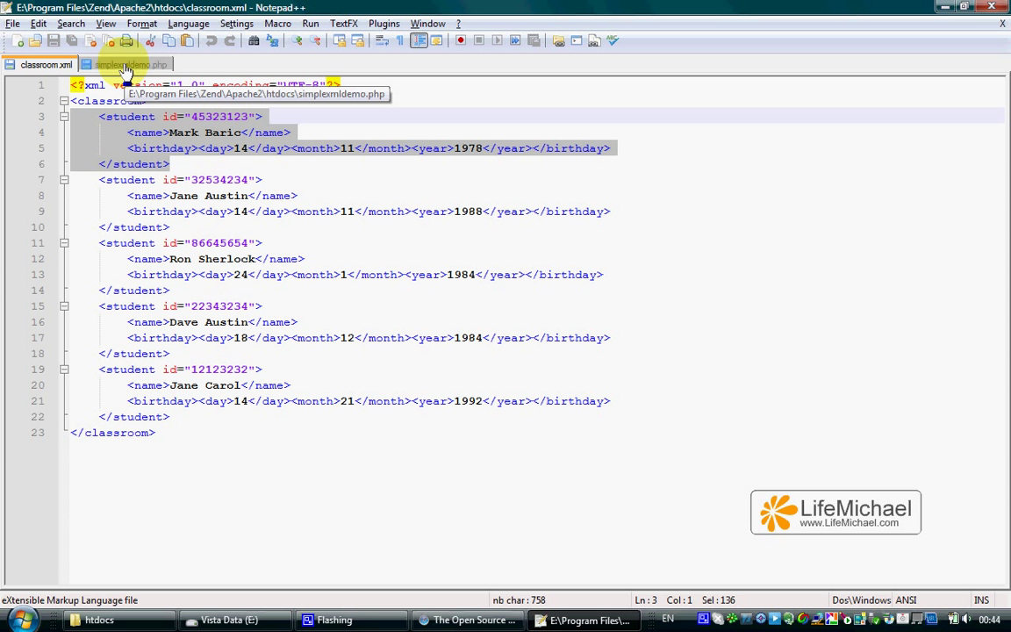
{"action": "left_click", "coordinate": [132, 63]}
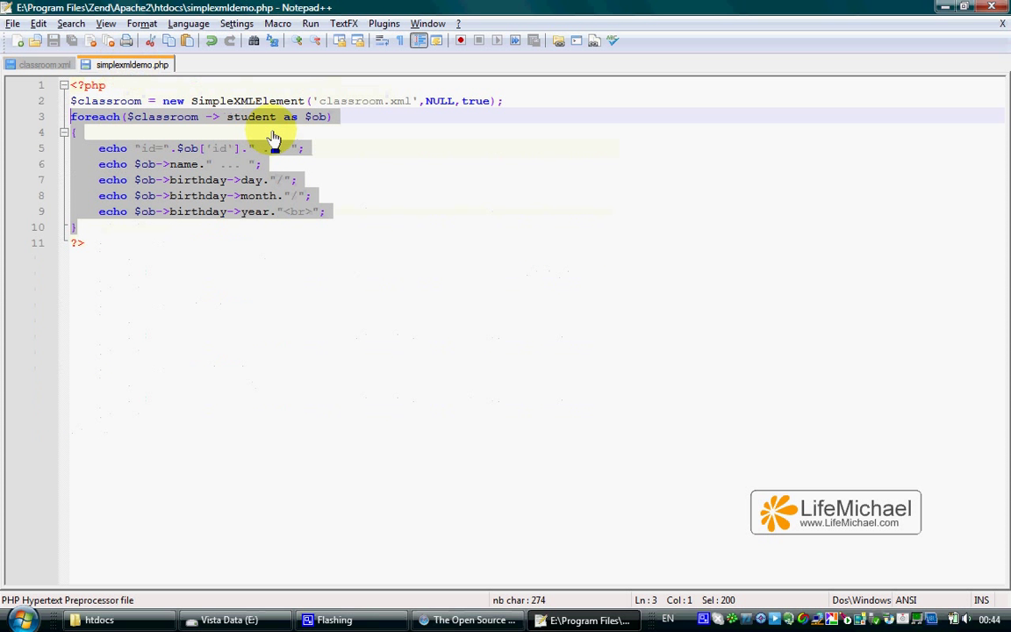
{"action": "left_click", "coordinate": [184, 147]}
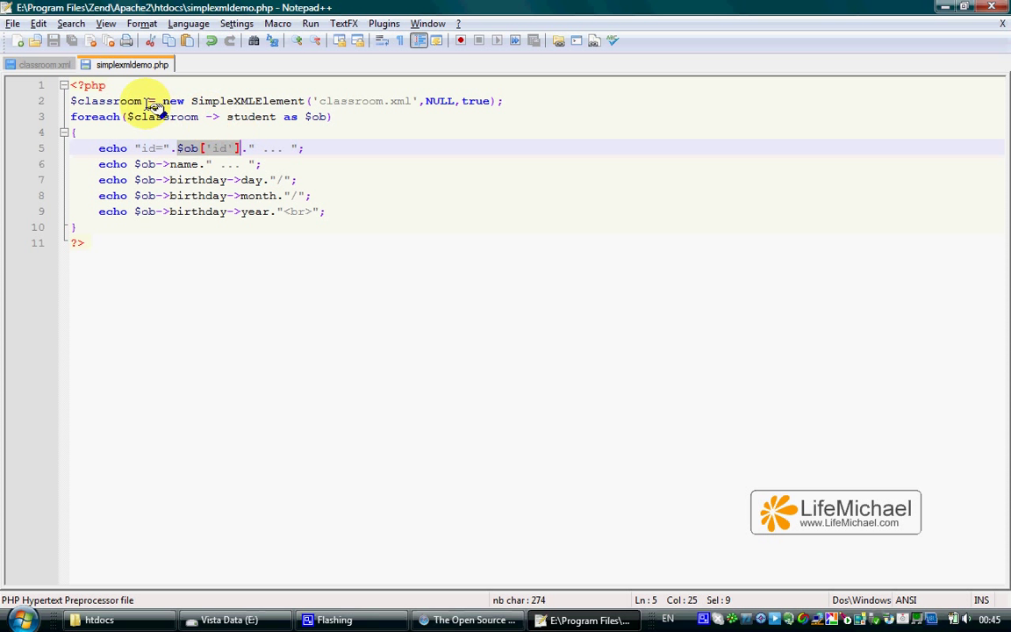
{"action": "mouse_move", "coordinate": [38, 67]}
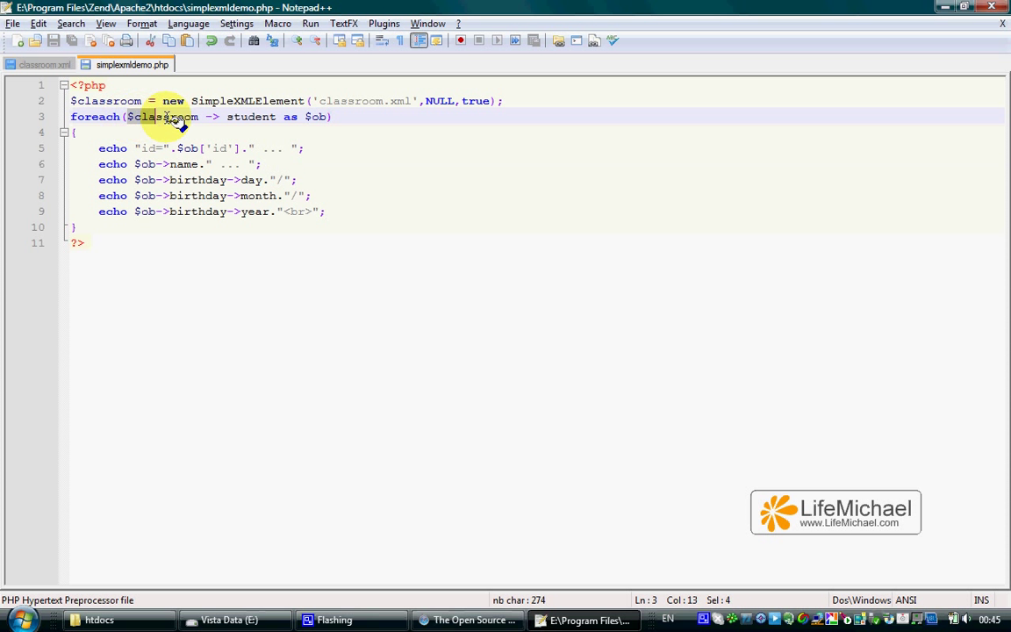
{"action": "left_click_drag", "start_coordinate": [130, 116], "coordinate": [277, 116]}
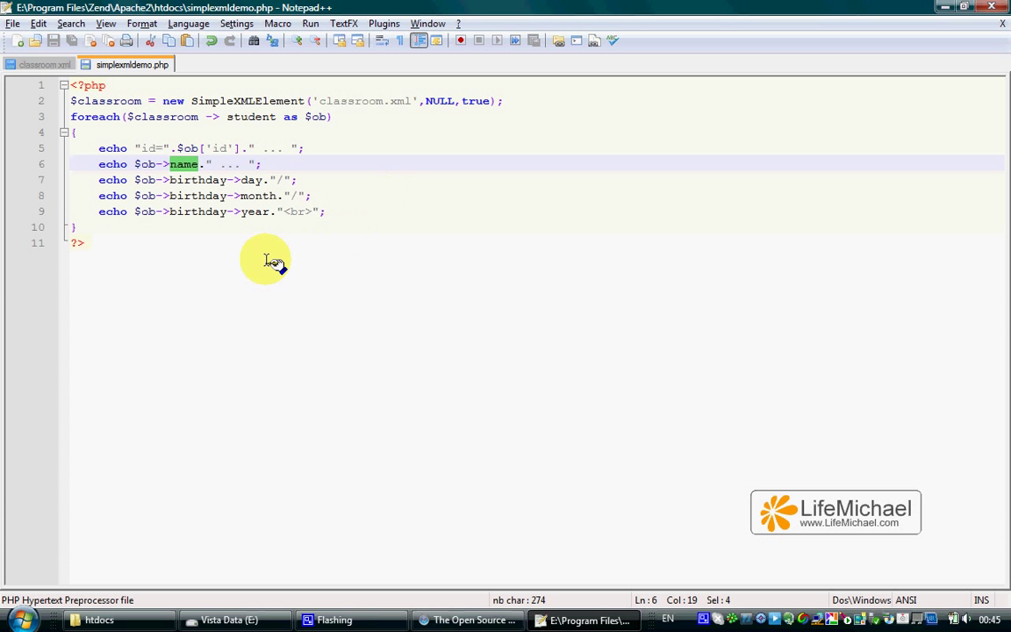
{"action": "mouse_move", "coordinate": [235, 256]}
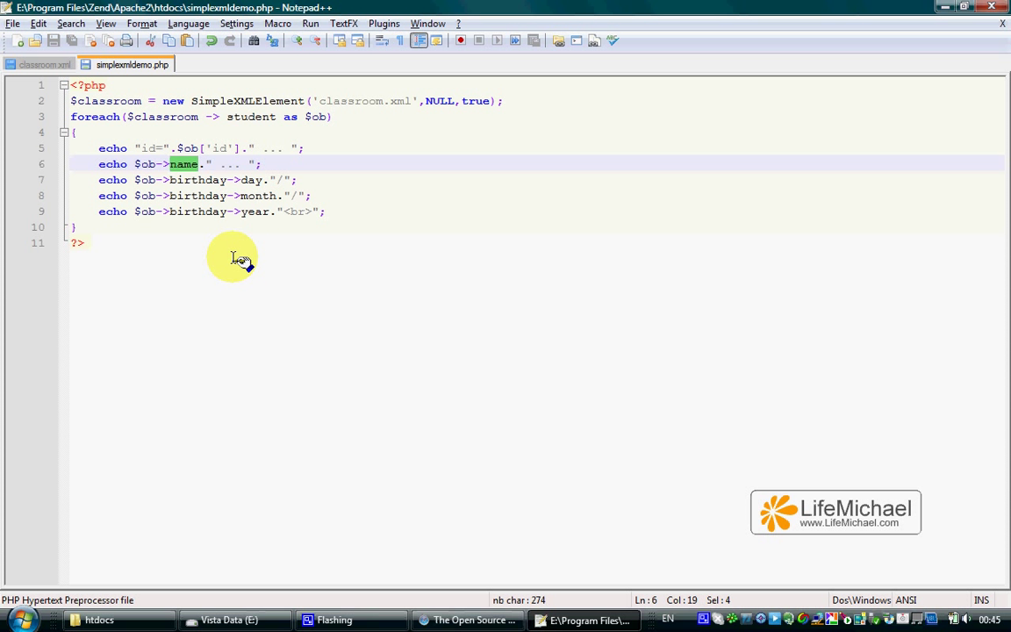
{"action": "double_click", "coordinate": [197, 179]}
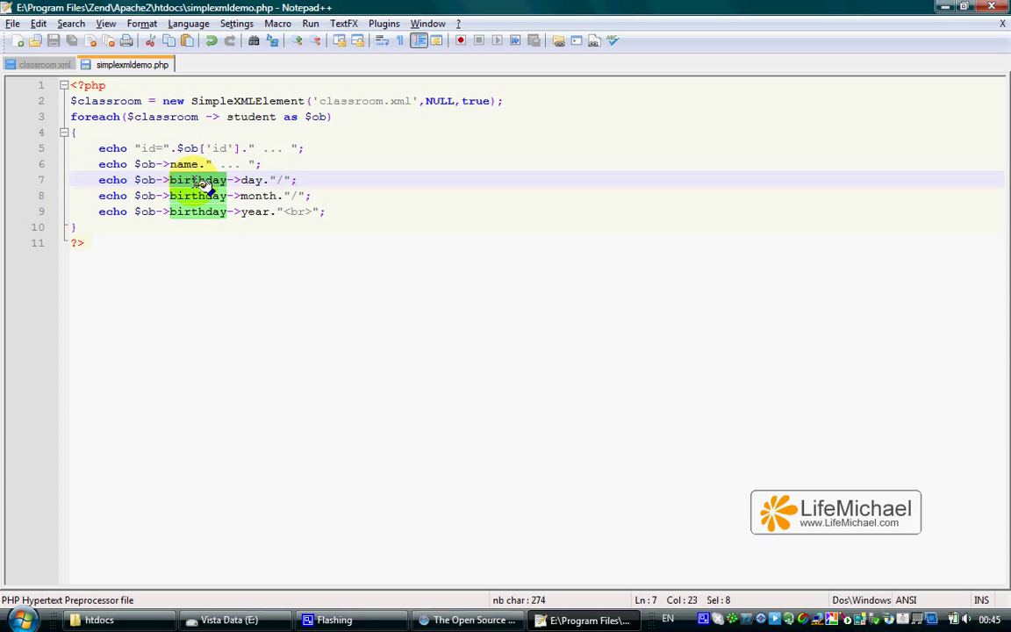
{"action": "left_click", "coordinate": [38, 63]}
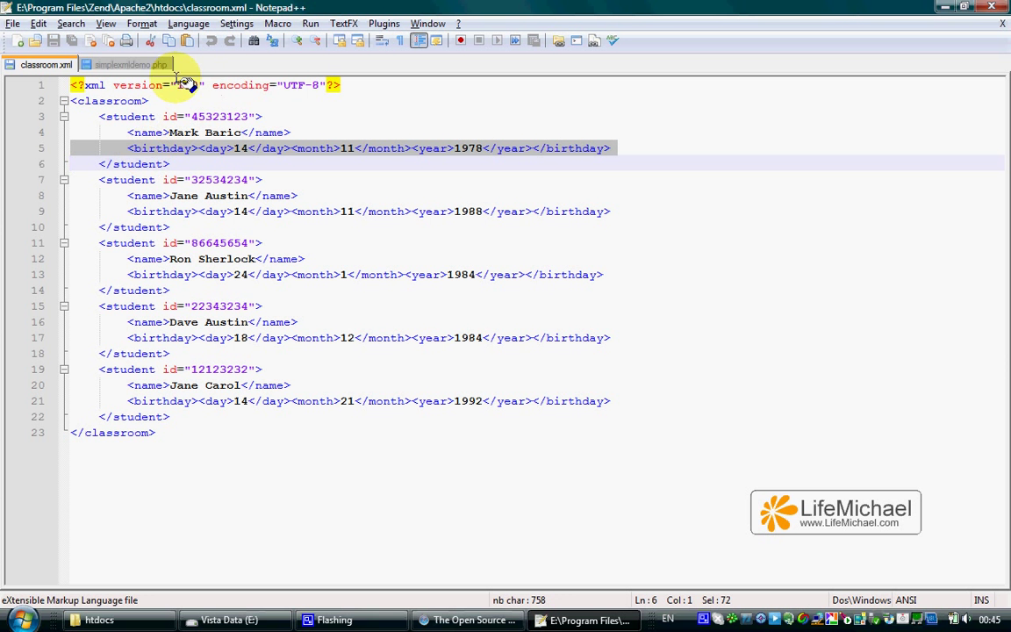
{"action": "mouse_move", "coordinate": [158, 121]}
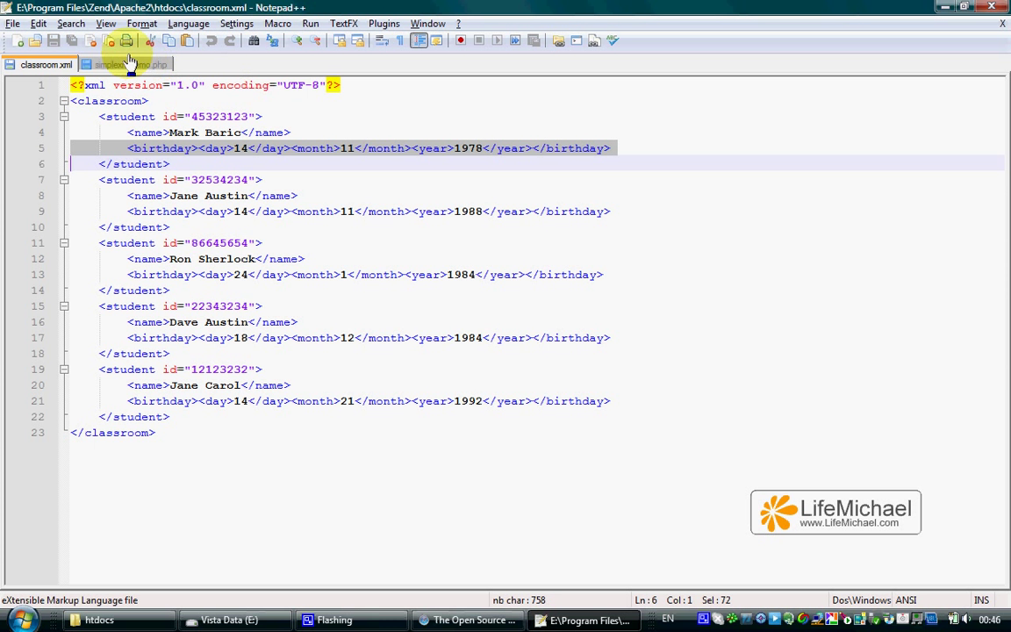
{"action": "left_click", "coordinate": [132, 63]}
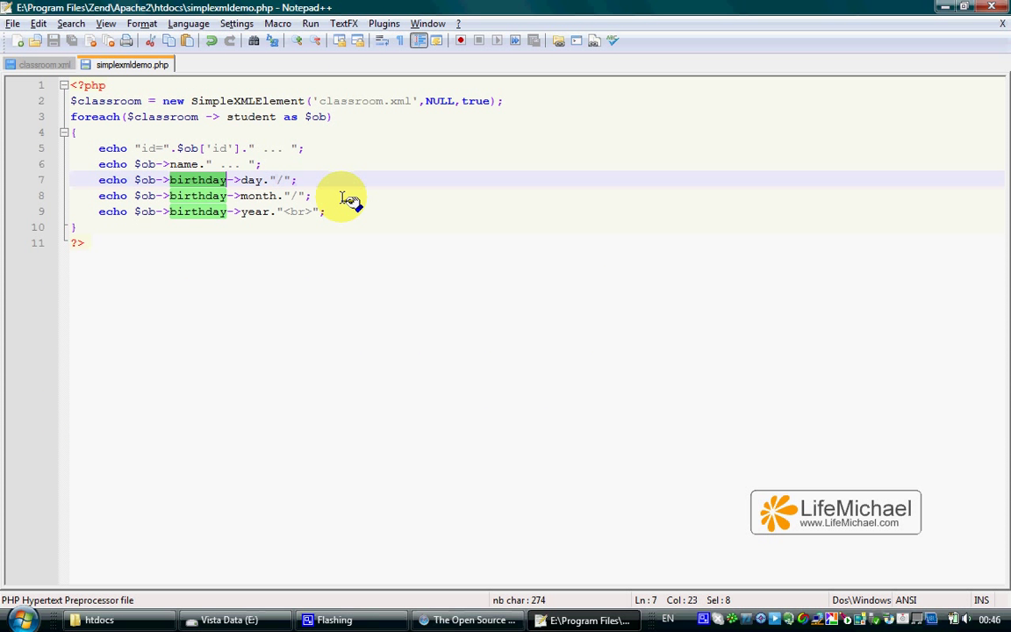